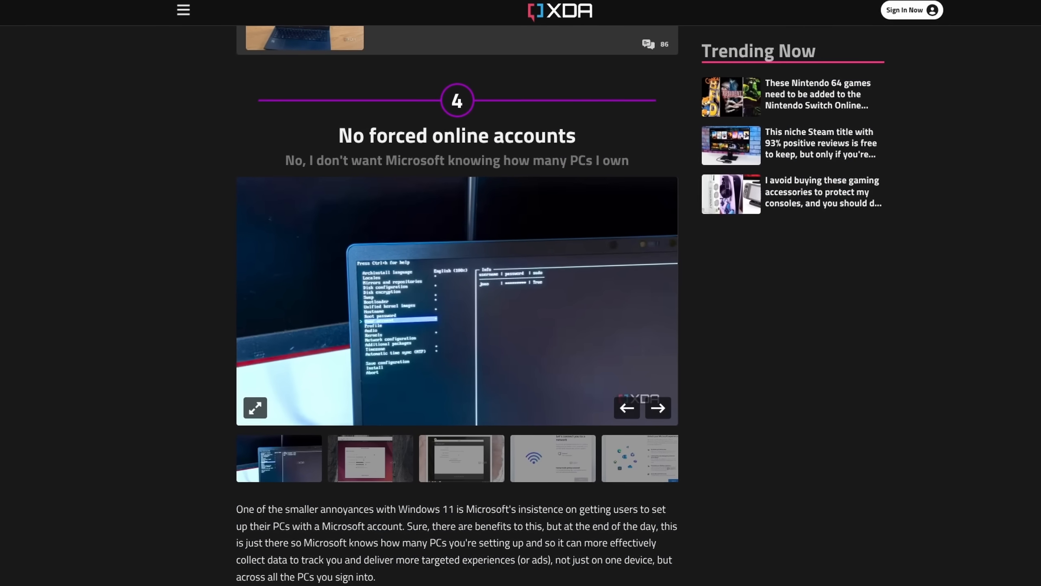
Step: Reach section 4, 'No forced online accounts', in the XDA article
{"action": "scroll", "scroll_direction": "down", "scroll_amount": 3}
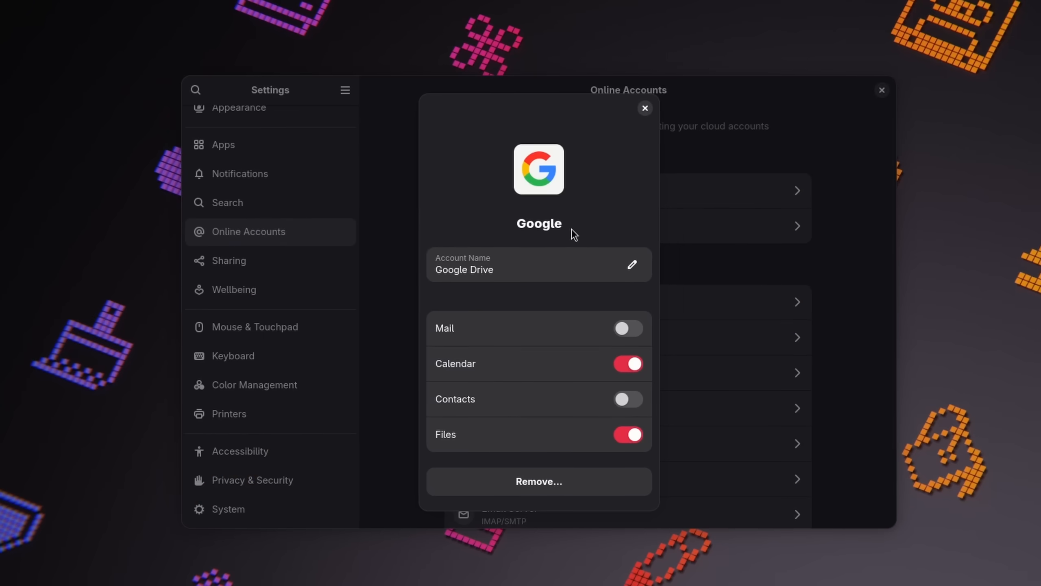
Step: Show the Google account dialog with Calendar and Files on, Mail and Contacts off
{"action": "left_click", "coordinate": [627, 327]}
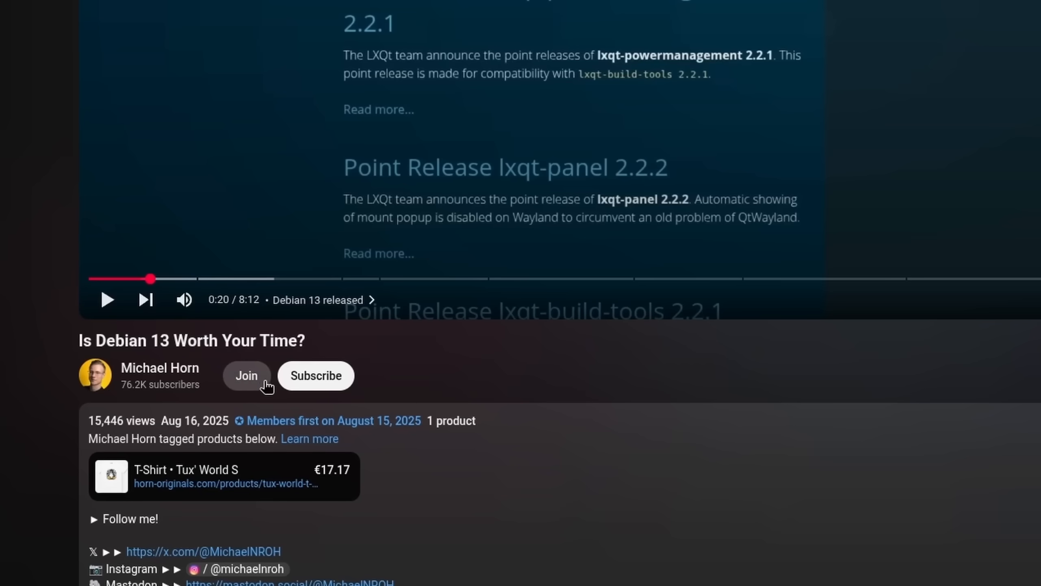
Step: Bring up the Membership dialog listing the channel's three monthly paid tiers
{"action": "left_click", "coordinate": [246, 375]}
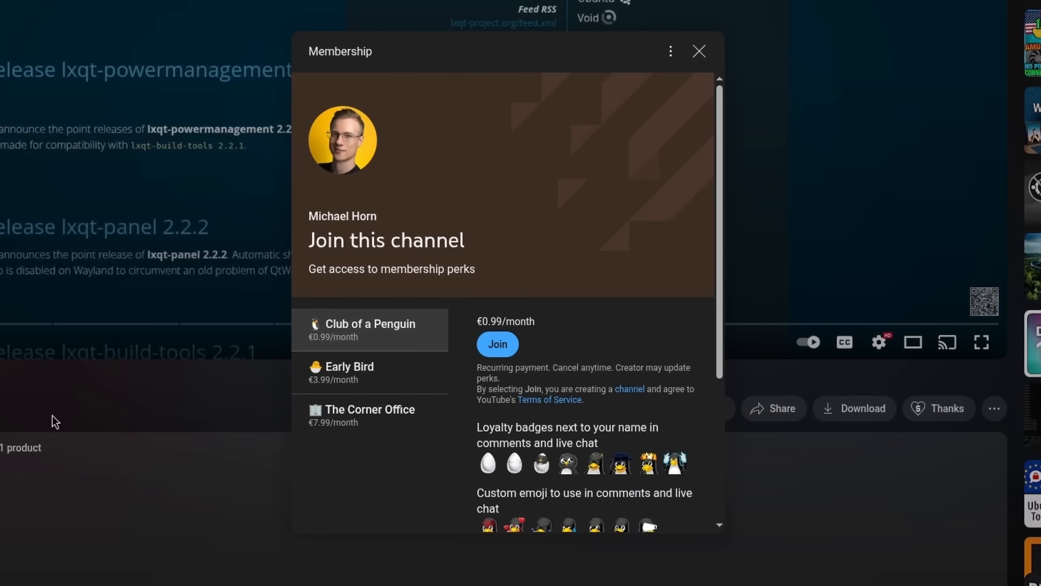
{"action": "scroll", "scroll_direction": "down", "scroll_amount": 3}
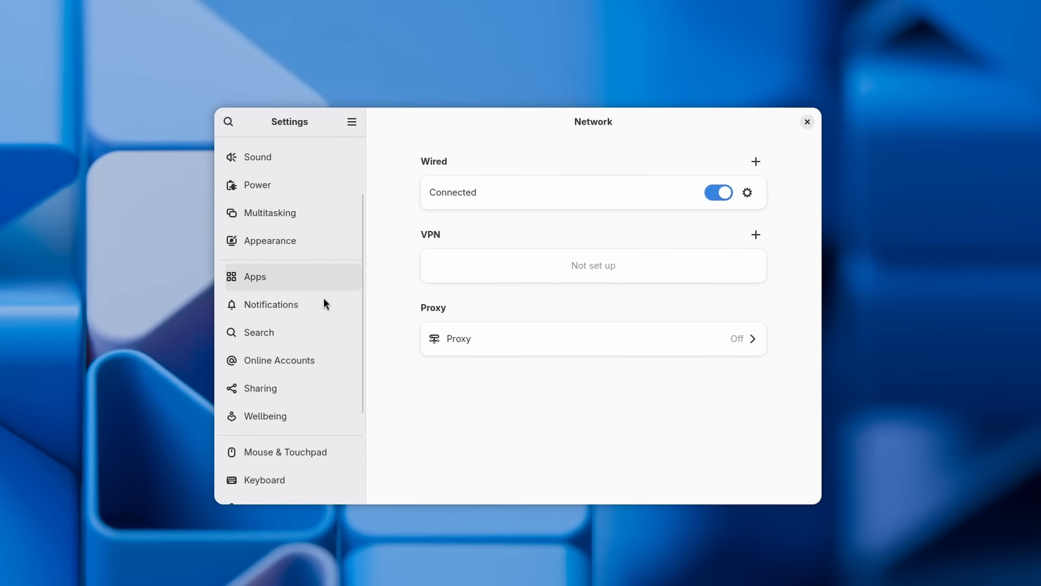
Step: Go from Network to Online Accounts and select the connected Google account
{"action": "left_click", "coordinate": [279, 360]}
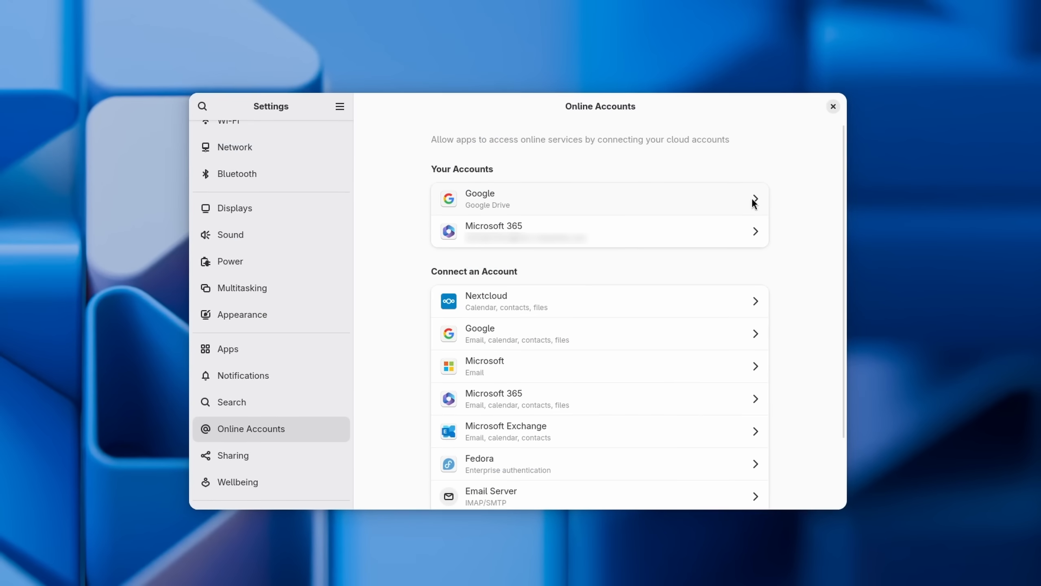
{"action": "left_click", "coordinate": [598, 197]}
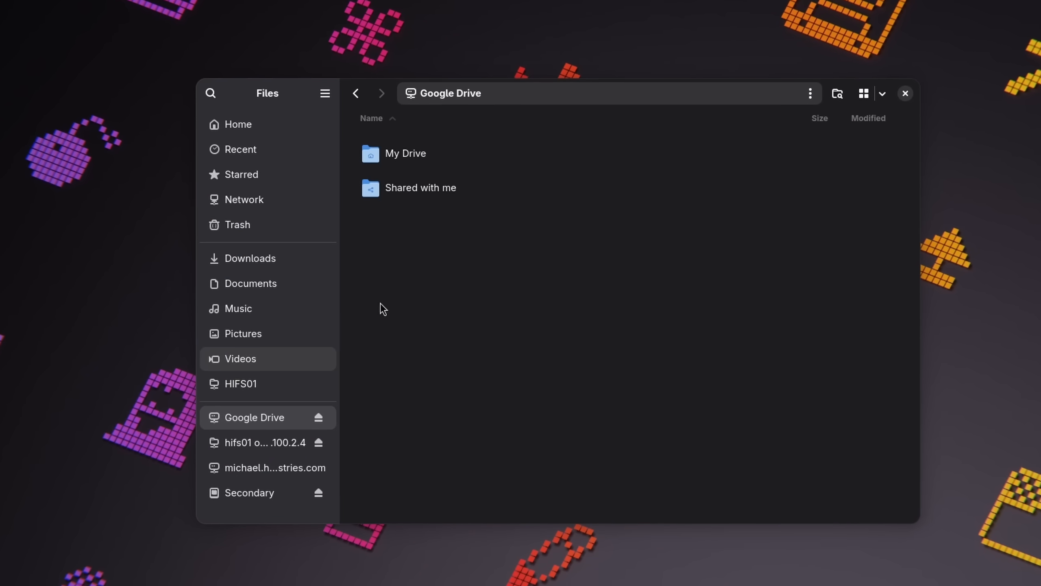
Step: Browse the mounted Google Drive showing My Drive and Shared with me folders
{"action": "double_click", "coordinate": [406, 153]}
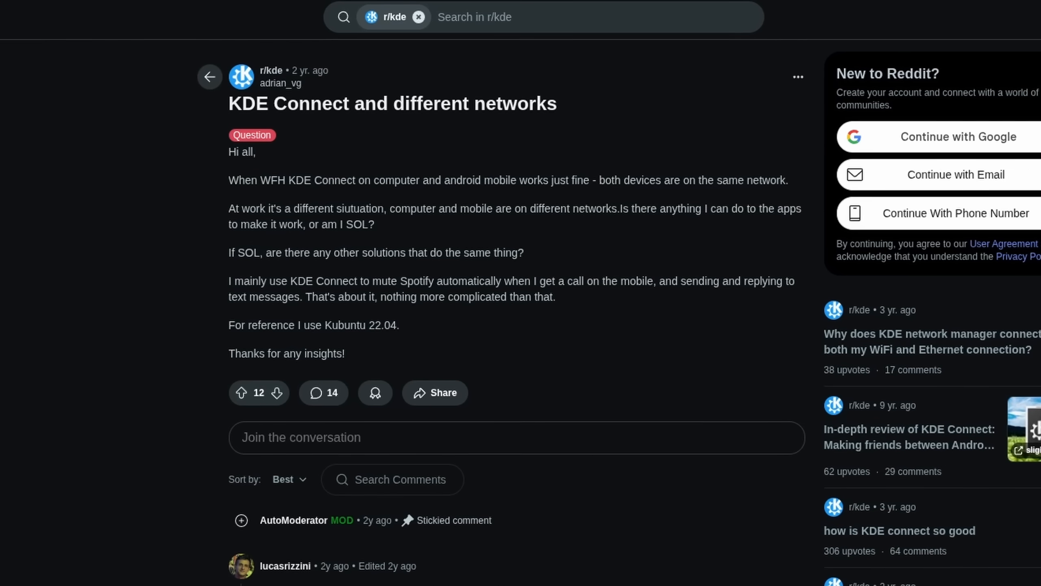
Step: Read the r/kde, KDE Discuss and Super User threads on KDE Connect across networks
{"action": "scroll", "scroll_direction": "down", "scroll_amount": 3}
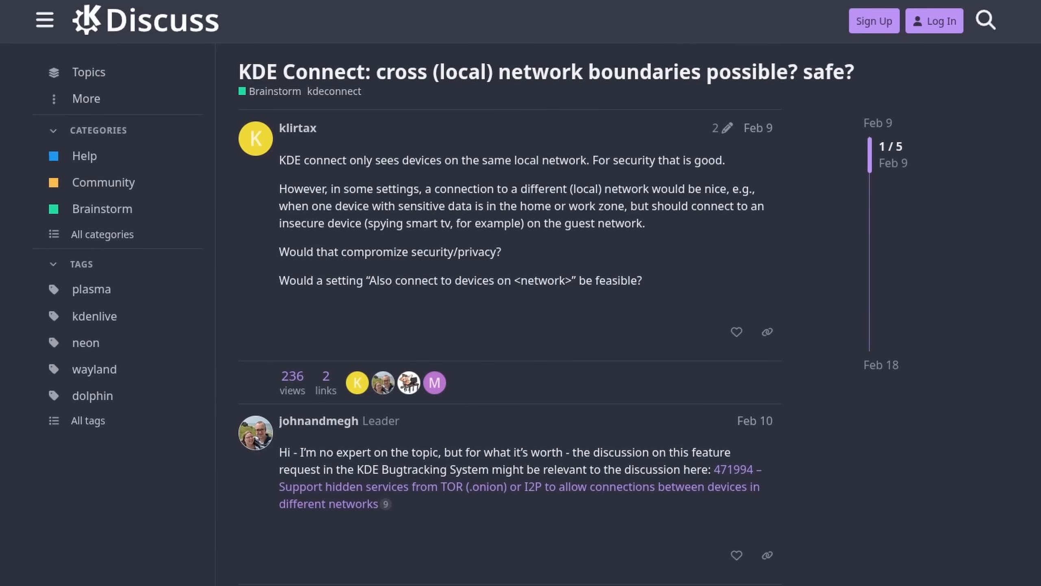
{"action": "scroll", "scroll_direction": "down", "scroll_amount": 3}
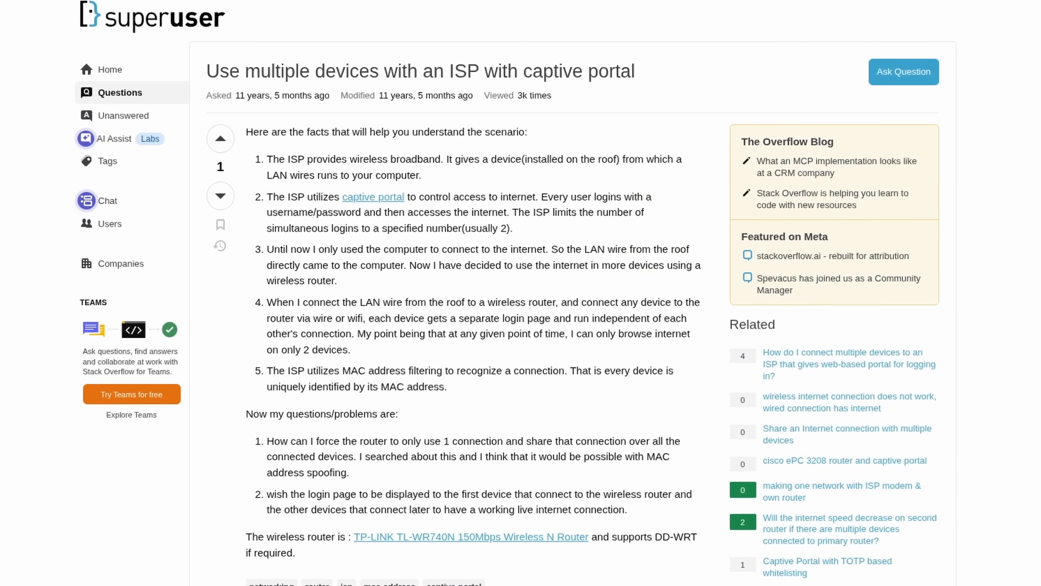
{"action": "scroll", "scroll_direction": "down", "scroll_amount": 3}
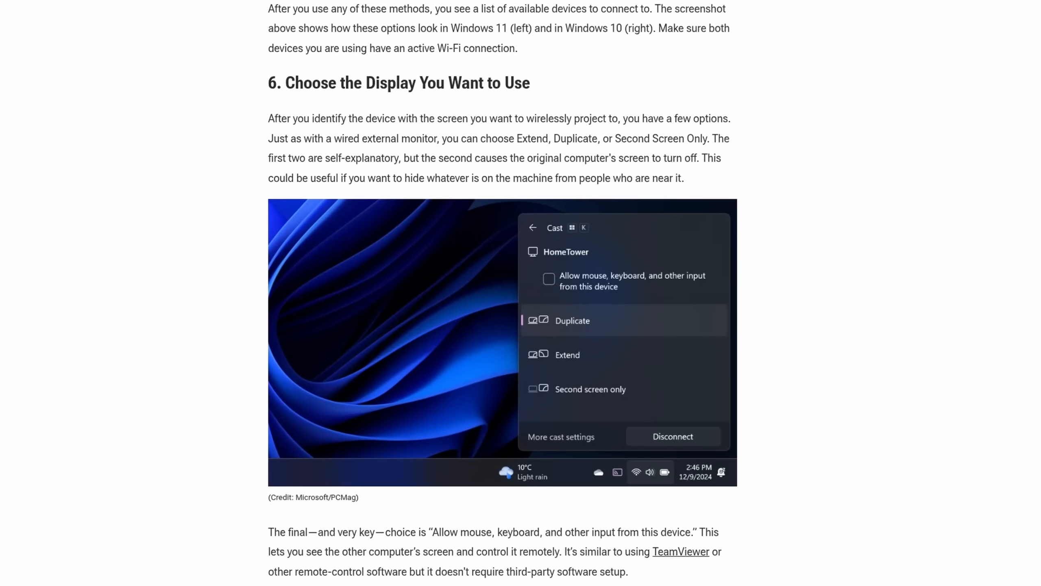
Step: Read the PCMag wireless display step and the r/gnome Network Displays mirroring thread
{"action": "scroll", "scroll_direction": "down", "scroll_amount": 3}
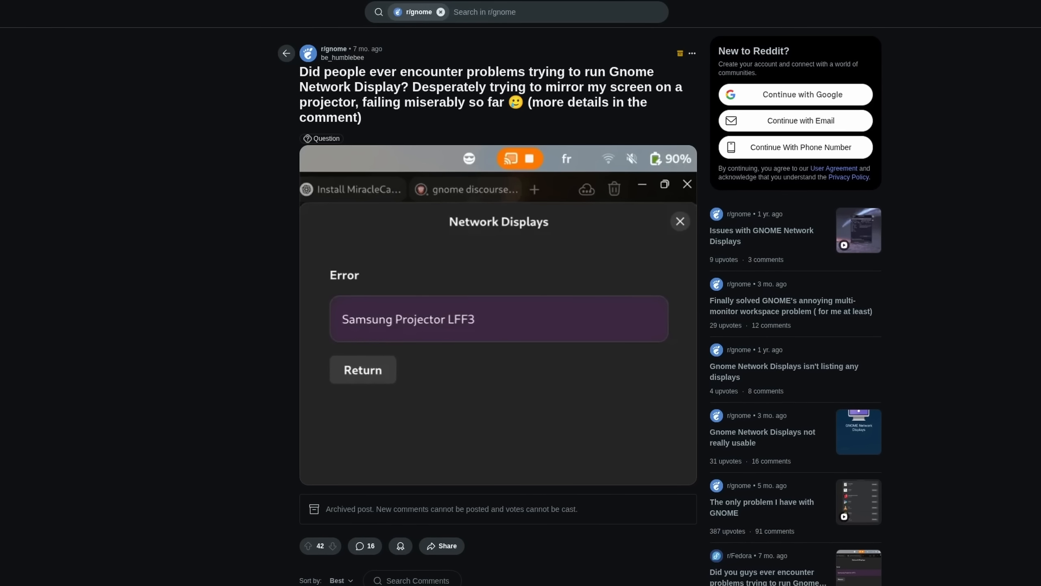
{"action": "scroll", "scroll_direction": "down", "scroll_amount": 3}
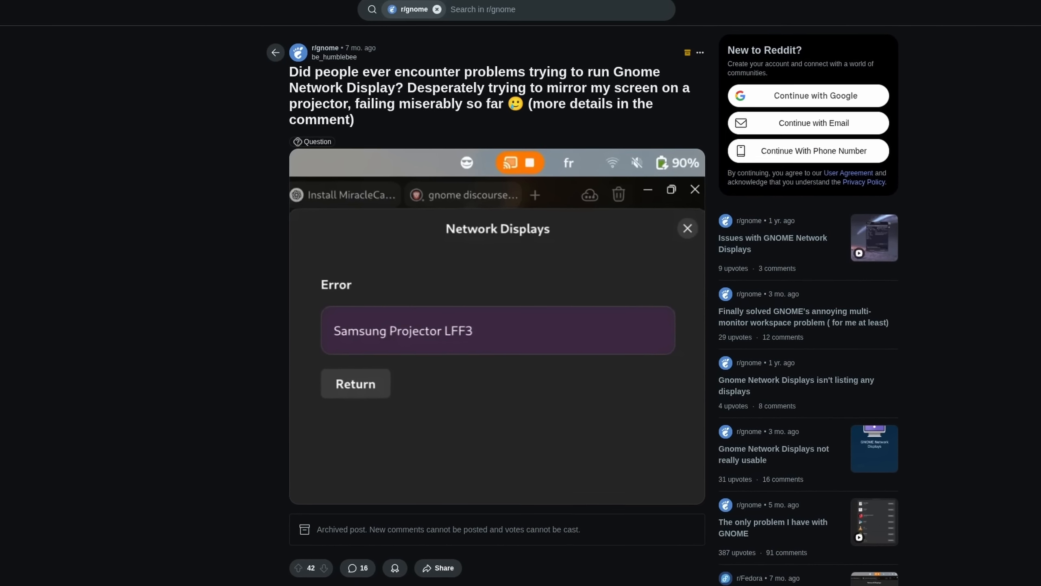
{"action": "scroll", "scroll_direction": "down", "scroll_amount": 3}
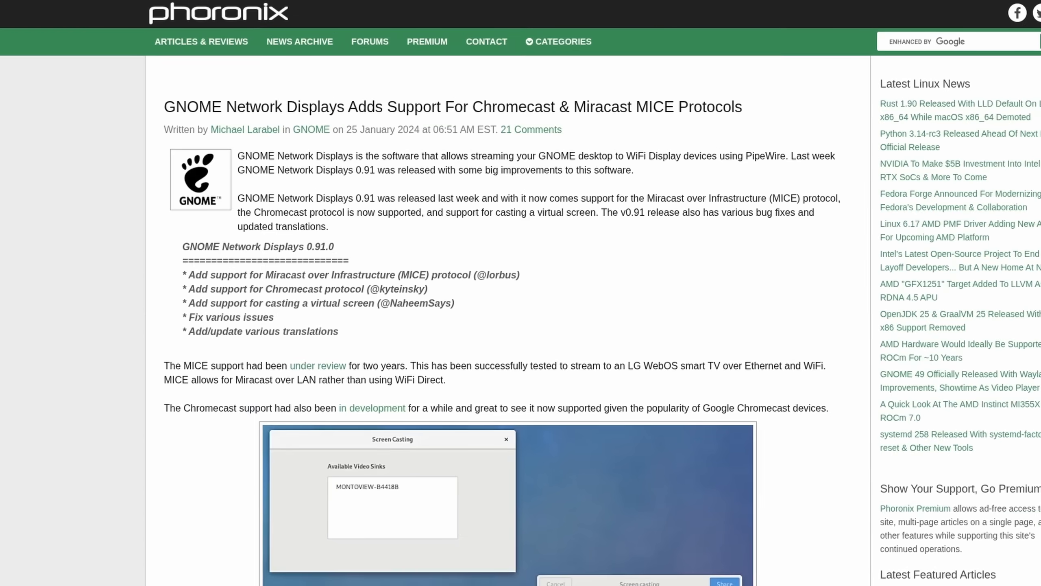
Step: Read the Phoronix news on GNOME Network Displays 0.91 Chromecast and Miracast MICE support
{"action": "scroll", "scroll_direction": "down", "scroll_amount": 3}
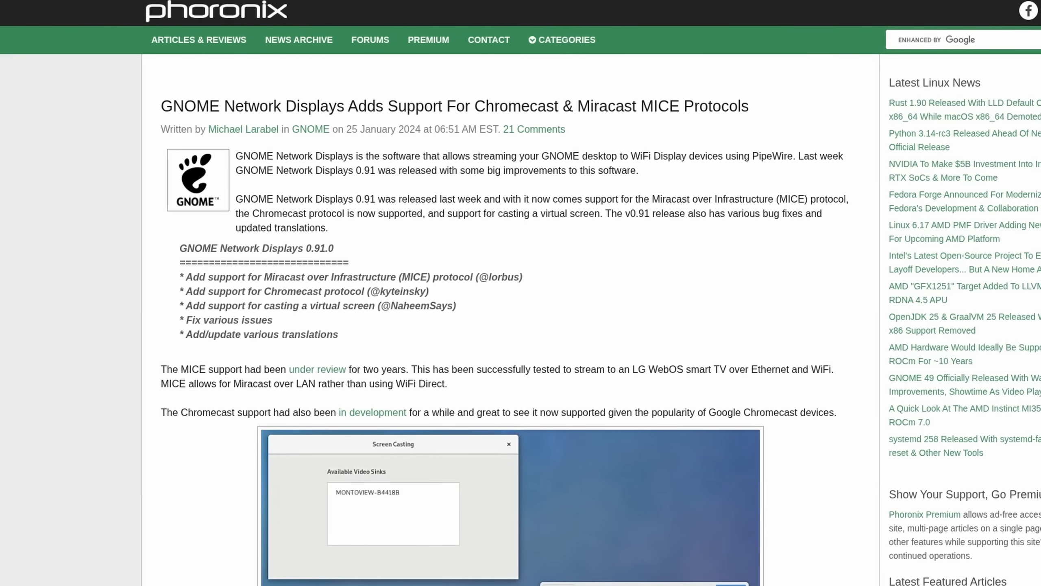
{"action": "scroll", "scroll_direction": "down", "scroll_amount": 3}
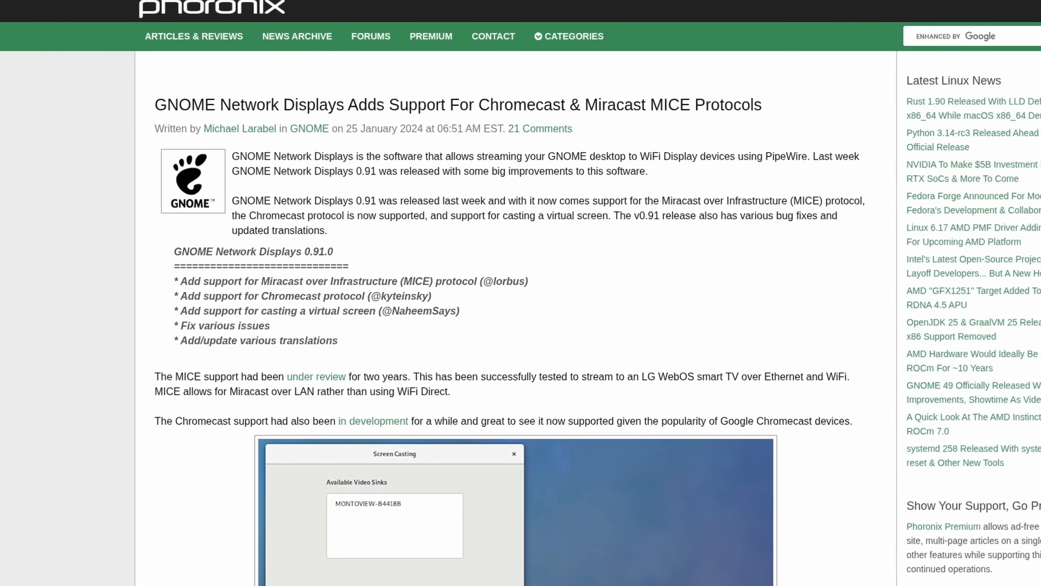
{"action": "scroll", "scroll_direction": "down", "scroll_amount": 3}
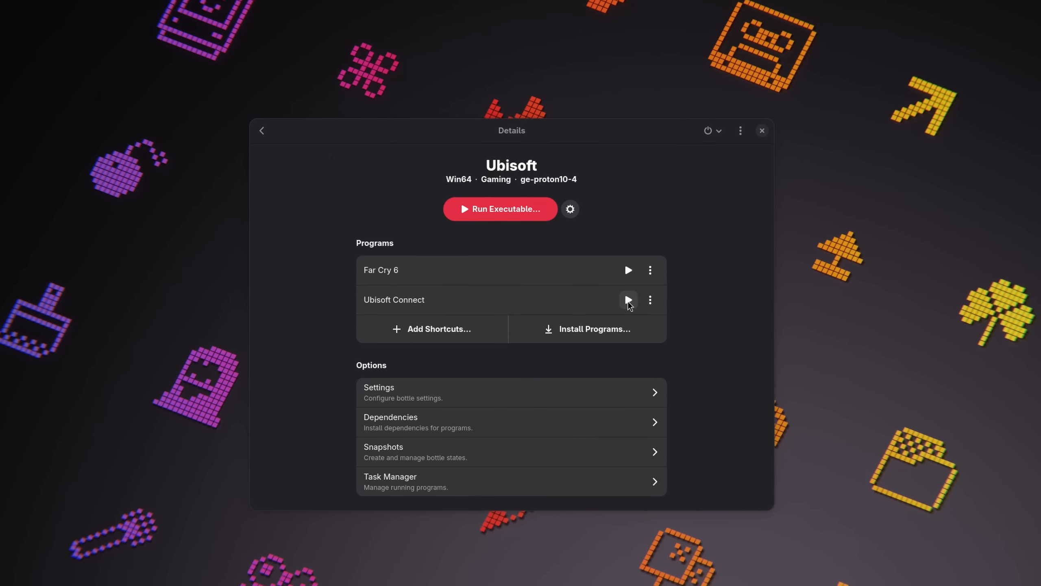
Step: Launch Ubisoft Connect from the Ubisoft bottle running ge-proton10-4
{"action": "left_click", "coordinate": [627, 300]}
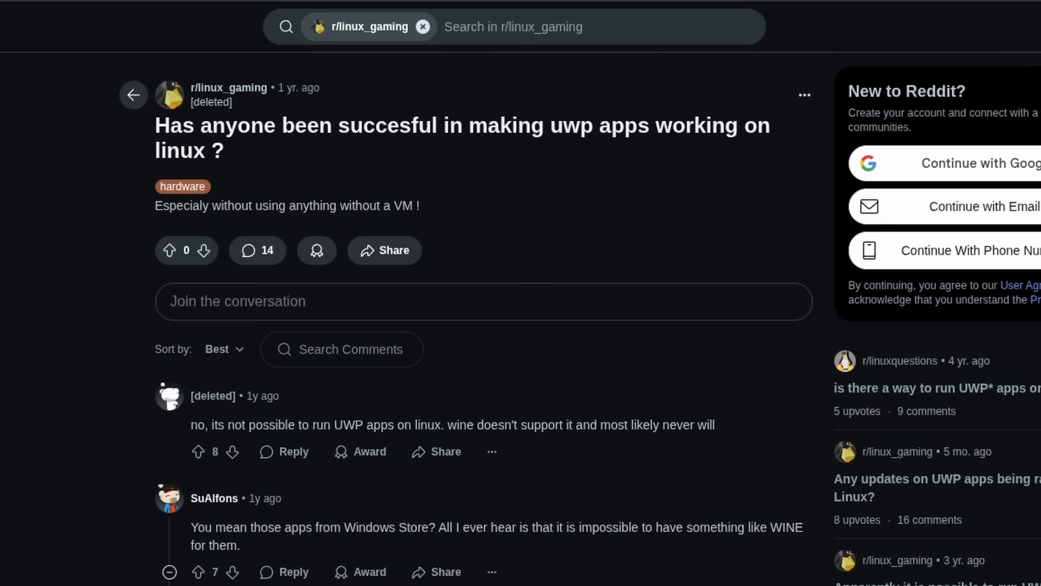
Step: Read the r/linux_gaming replies on whether UWP apps can run on Linux
{"action": "scroll", "scroll_direction": "down", "scroll_amount": 3}
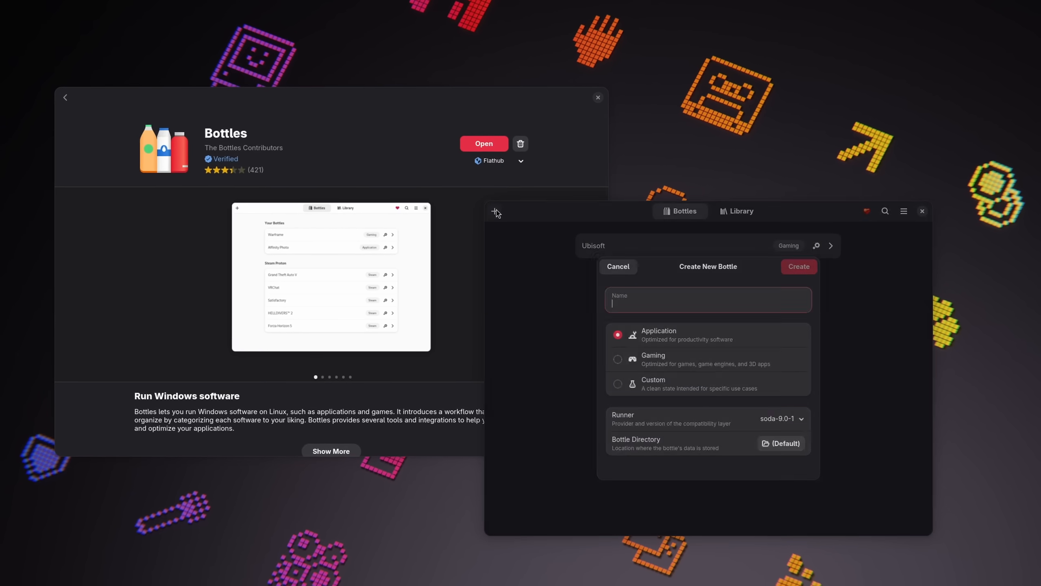
Step: Browse the bottle's Dependencies list (dotnet, d3dcompiler), then move to the Reddit Office-on-Linux thread
{"action": "left_click", "coordinate": [798, 266]}
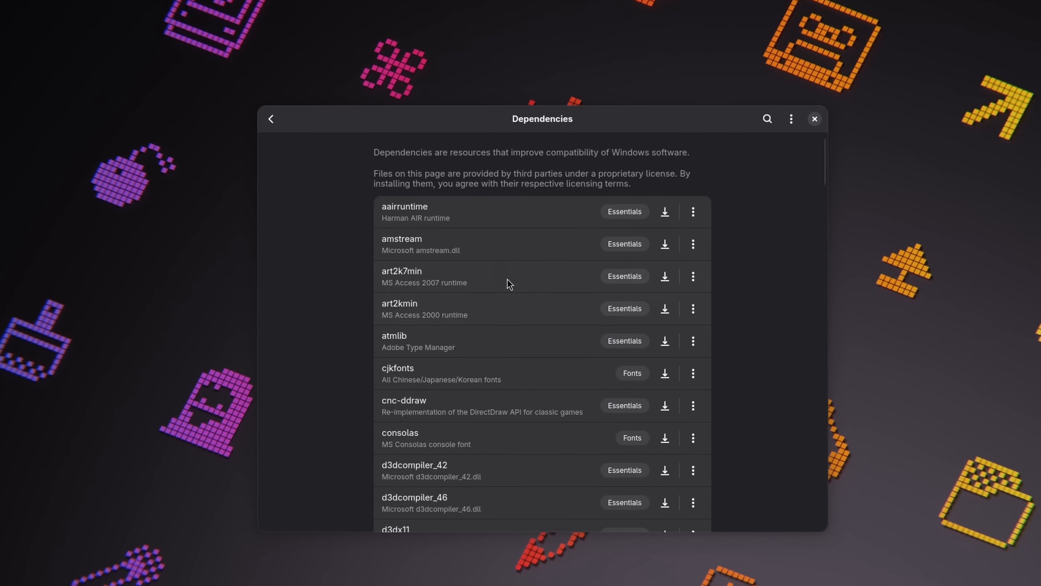
{"action": "scroll", "scroll_direction": "down", "scroll_amount": 3}
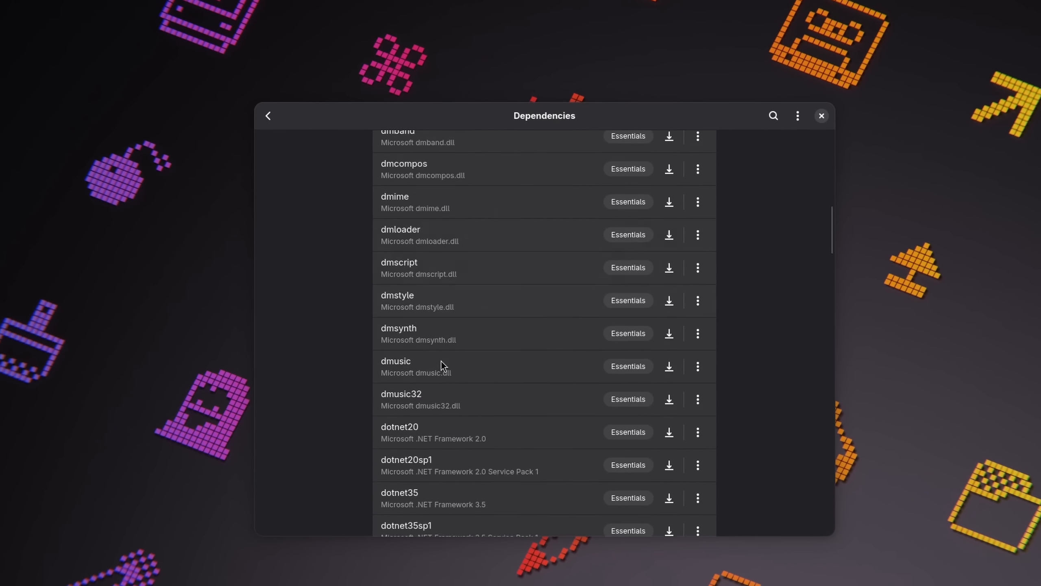
{"action": "left_click", "coordinate": [822, 115]}
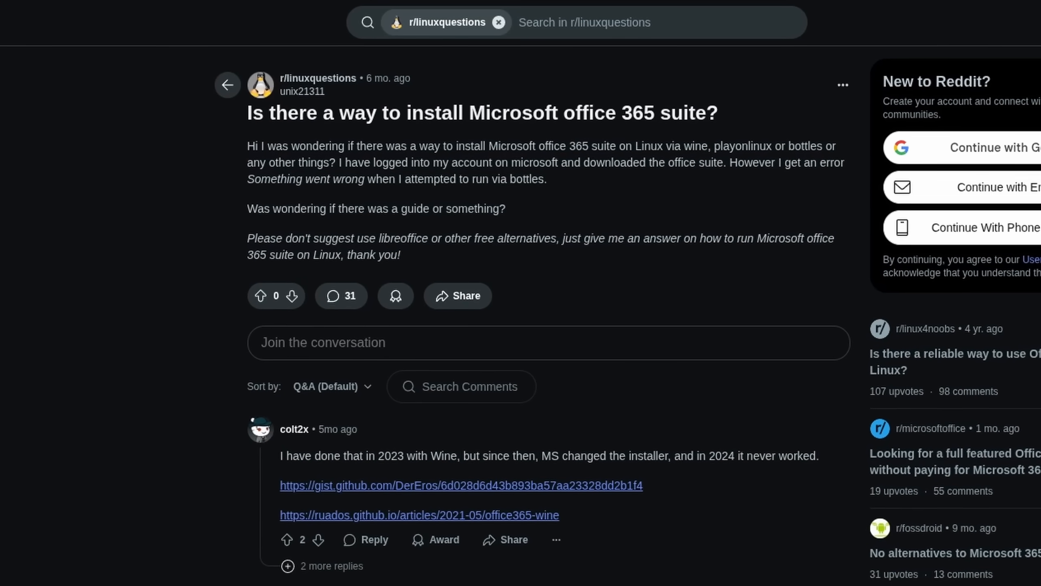
Step: Read the r/linuxquestions Office 365 post and pick the winapps-org GitHub result
{"action": "scroll", "scroll_direction": "down", "scroll_amount": 3}
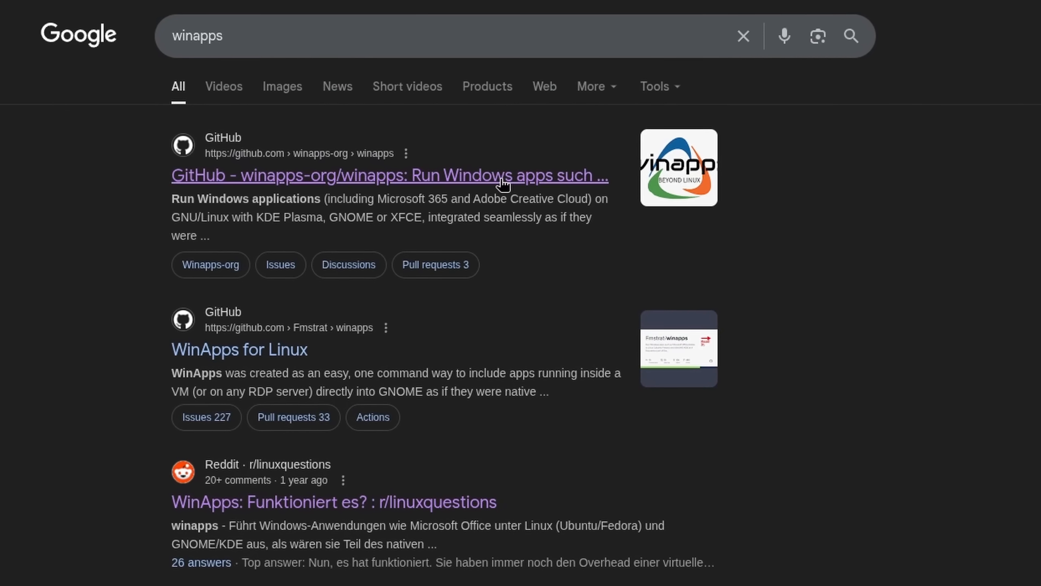
{"action": "left_click", "coordinate": [389, 176]}
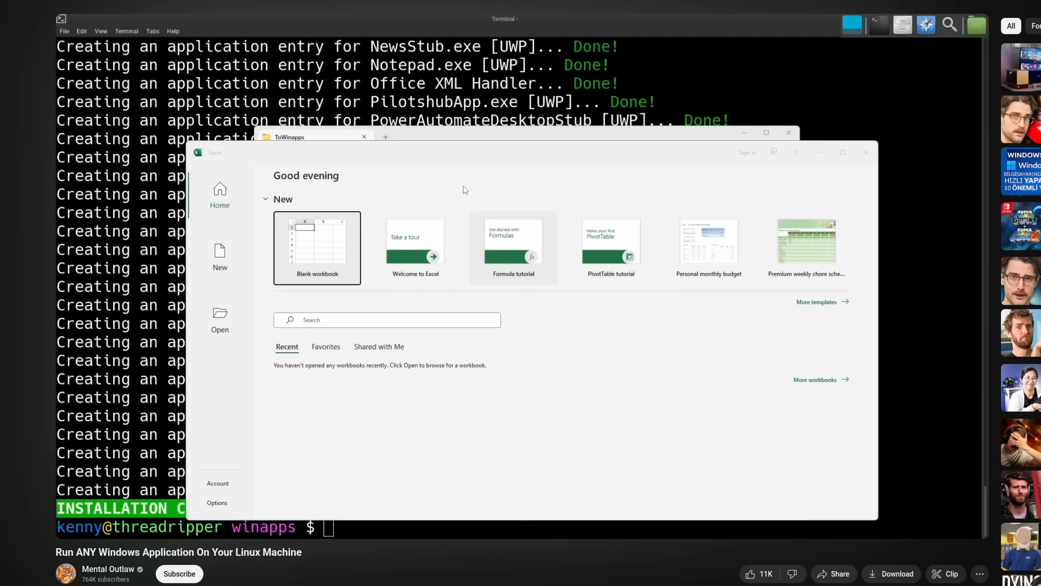
Step: Play 'Run ANY Windows Application On Your Linux Machine' showing Excel via WinApps
{"action": "left_click", "coordinate": [317, 247]}
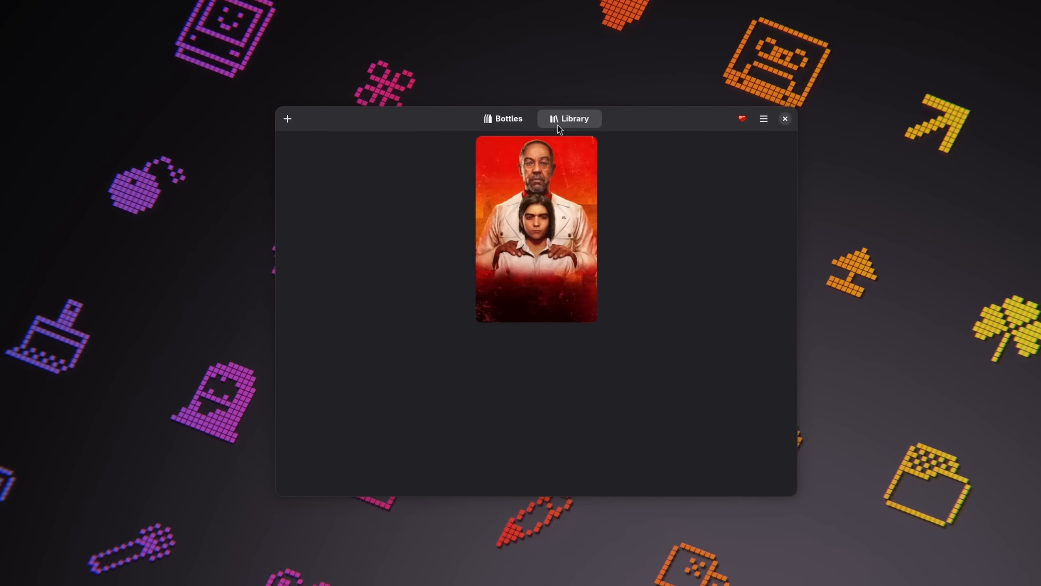
{"action": "mouse_move", "coordinate": [495, 198]}
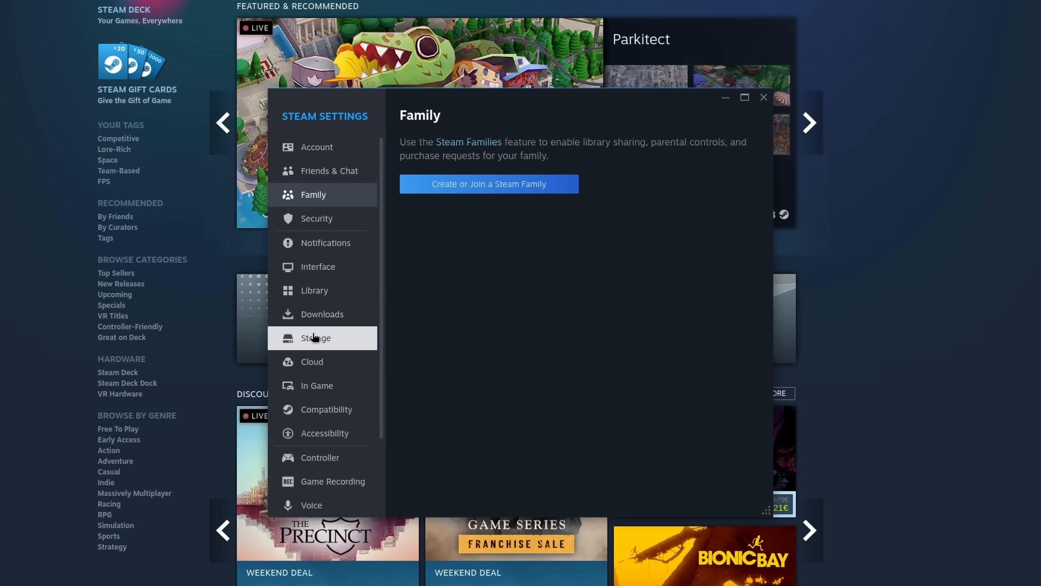
Step: Show Steam's Storage settings and select the /mnt/Secondary drive to see its free space
{"action": "left_click", "coordinate": [315, 338]}
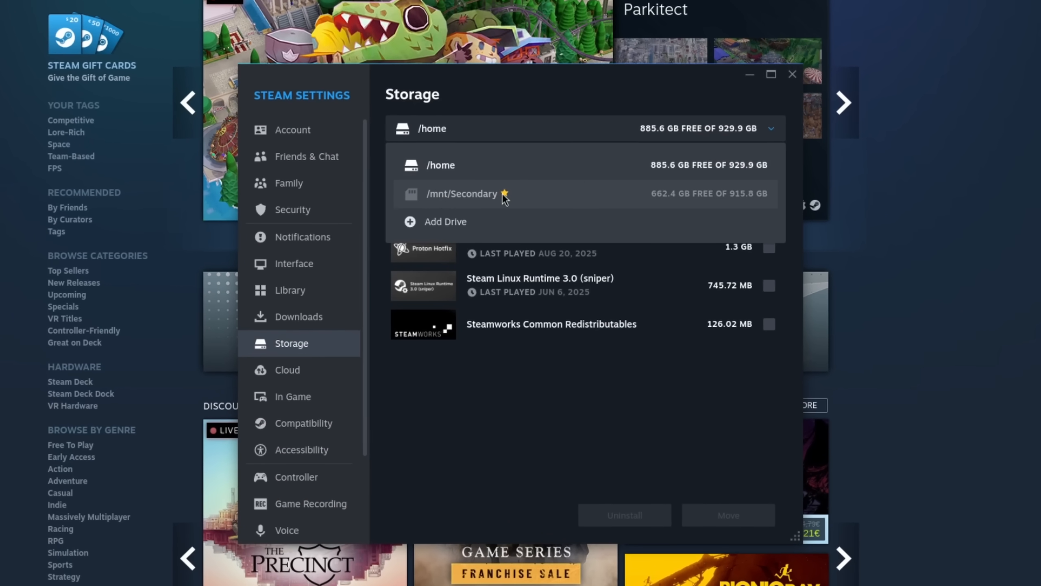
{"action": "left_click", "coordinate": [461, 194]}
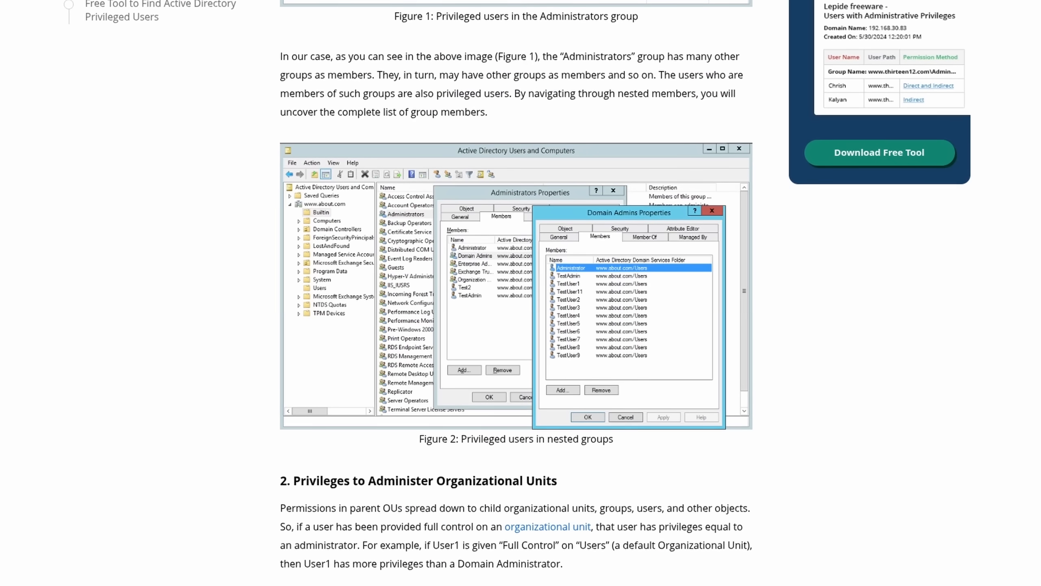
Step: Scroll the Active Directory privileged-groups article and the FreeIPA Kerberos documentation
{"action": "scroll", "scroll_direction": "down", "scroll_amount": 3}
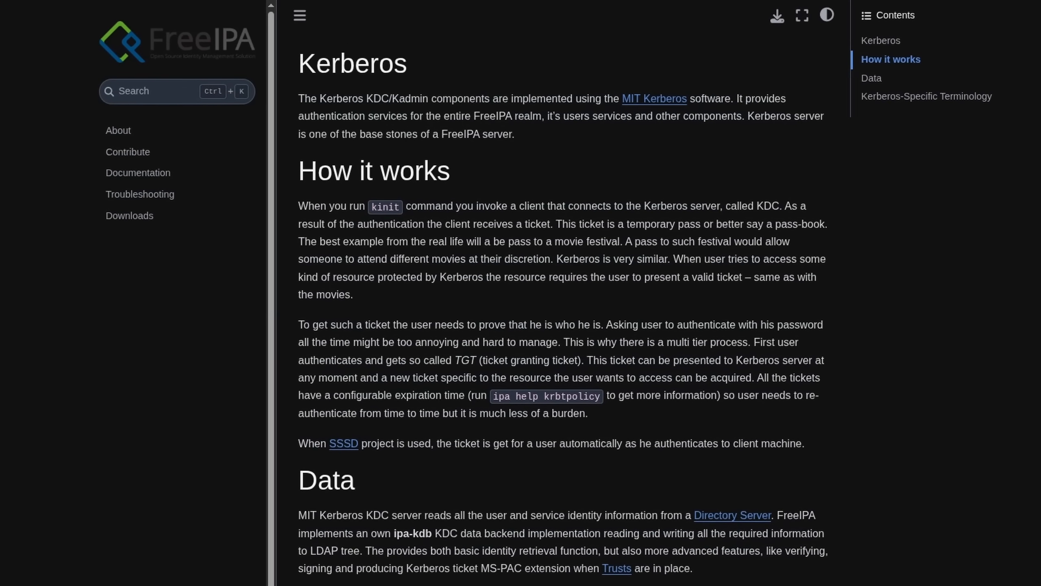
{"action": "scroll", "scroll_direction": "down", "scroll_amount": 3}
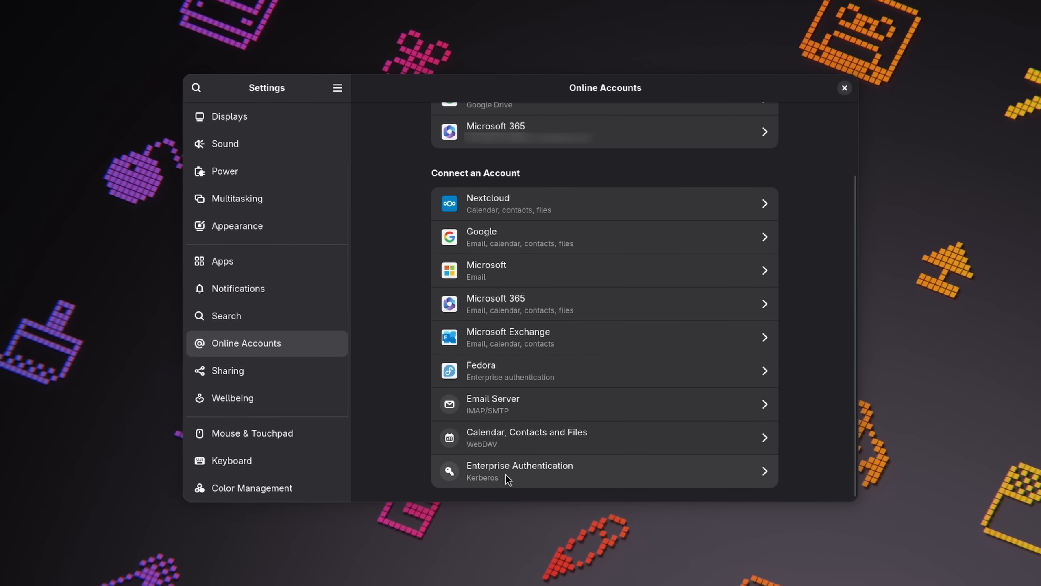
{"action": "left_click", "coordinate": [519, 471]}
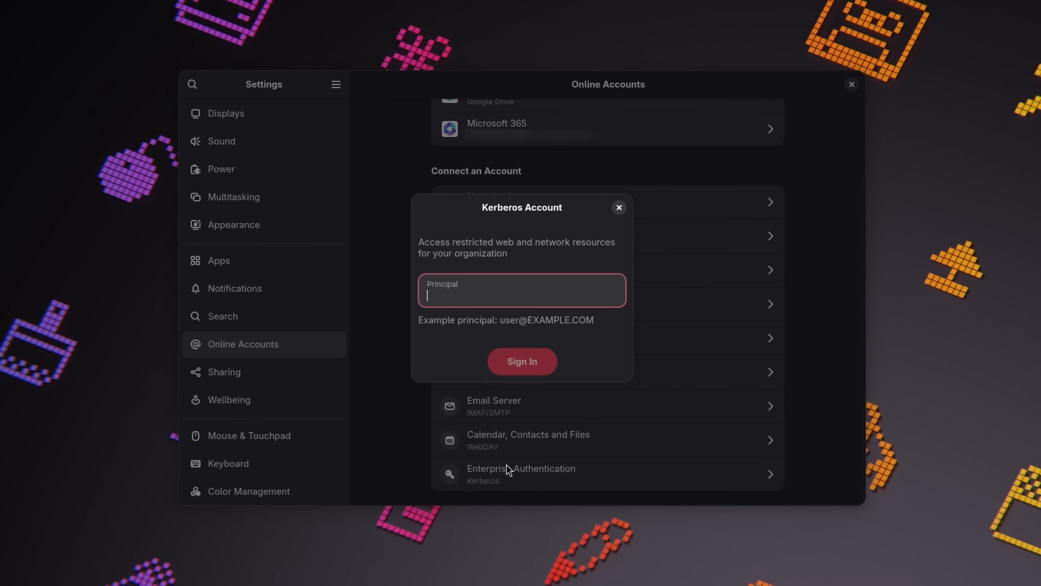
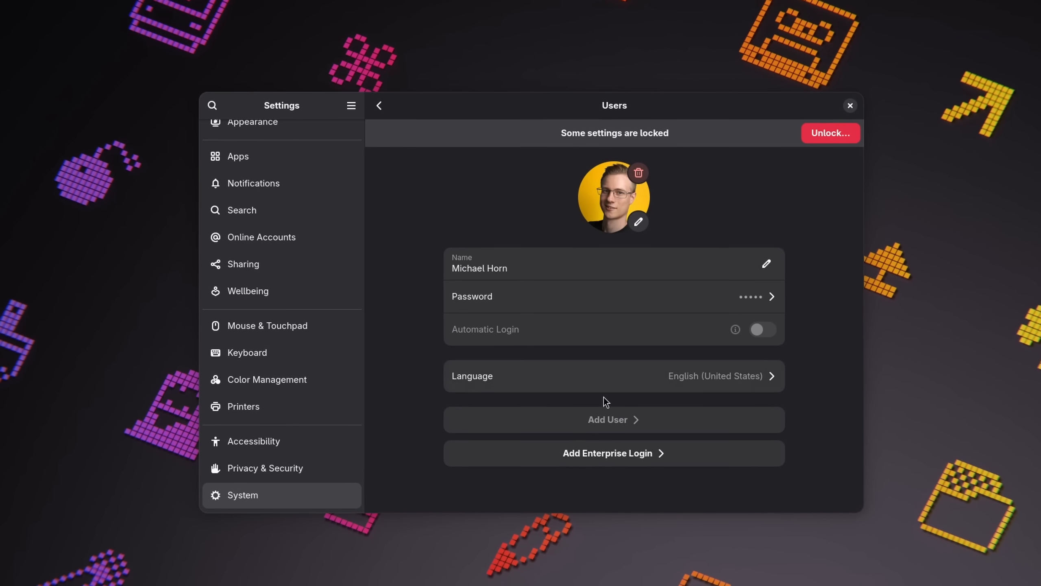
{"action": "left_click", "coordinate": [613, 453]}
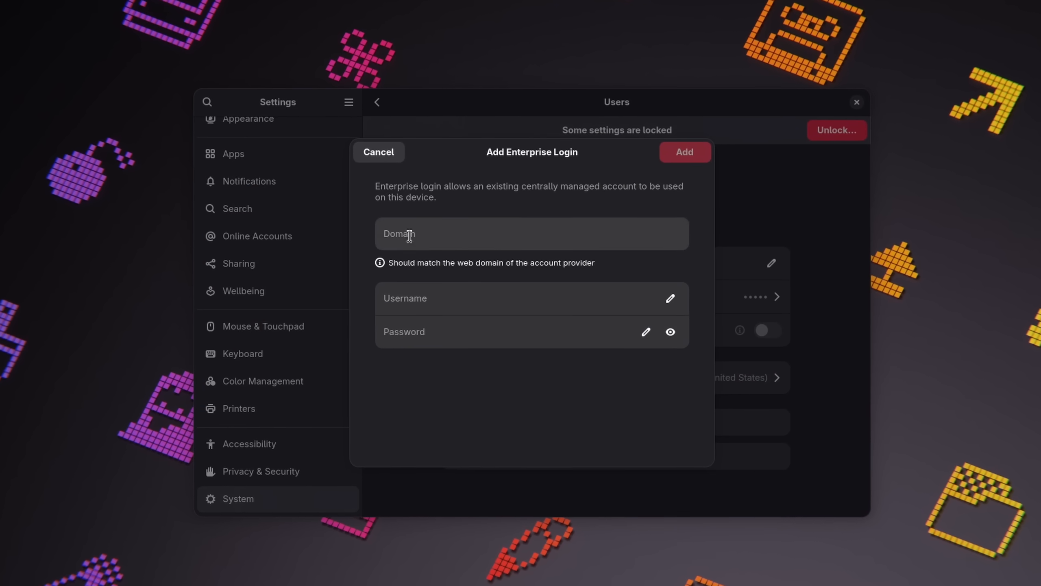
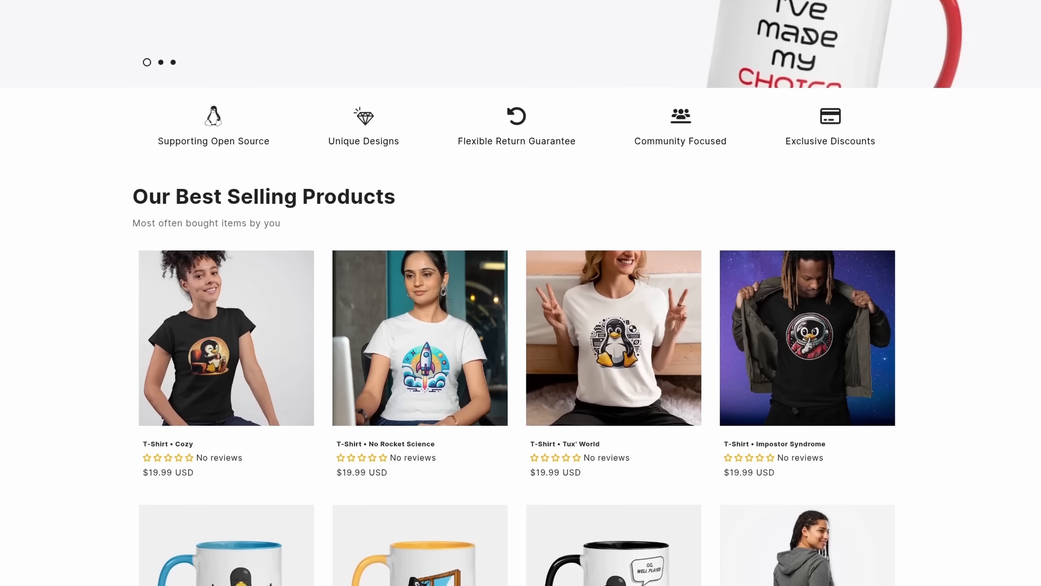
Step: Scroll the shop to its best-selling Tux penguin shirts, mugs and hoodie
{"action": "scroll", "scroll_direction": "down", "scroll_amount": 3}
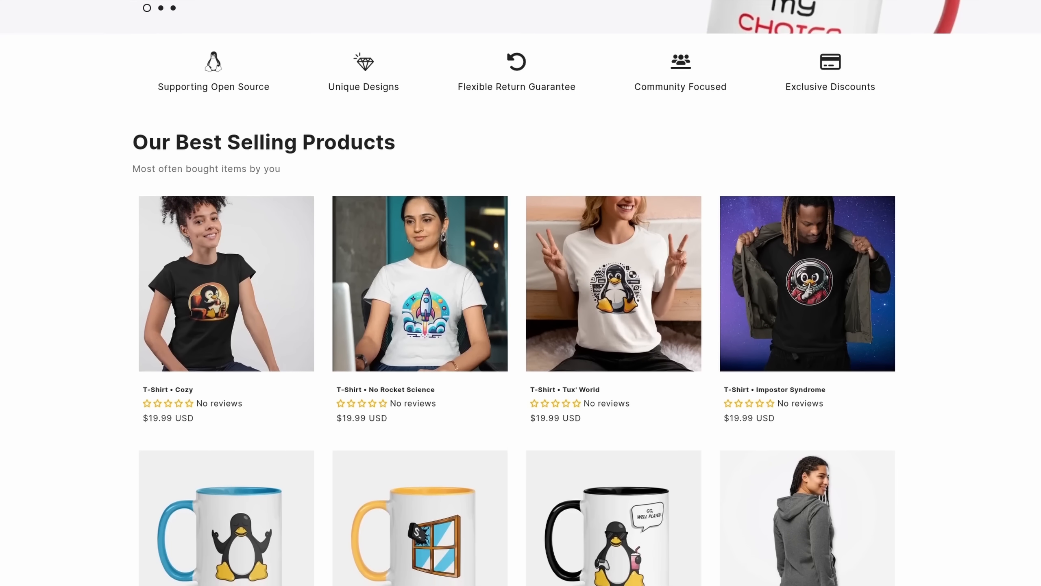
{"action": "scroll", "scroll_direction": "down", "scroll_amount": 3}
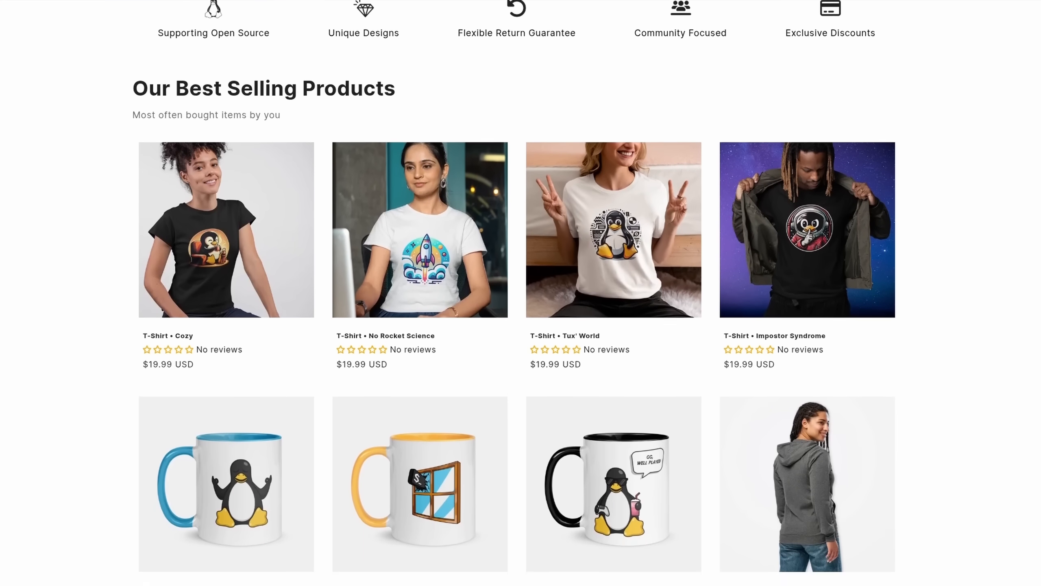